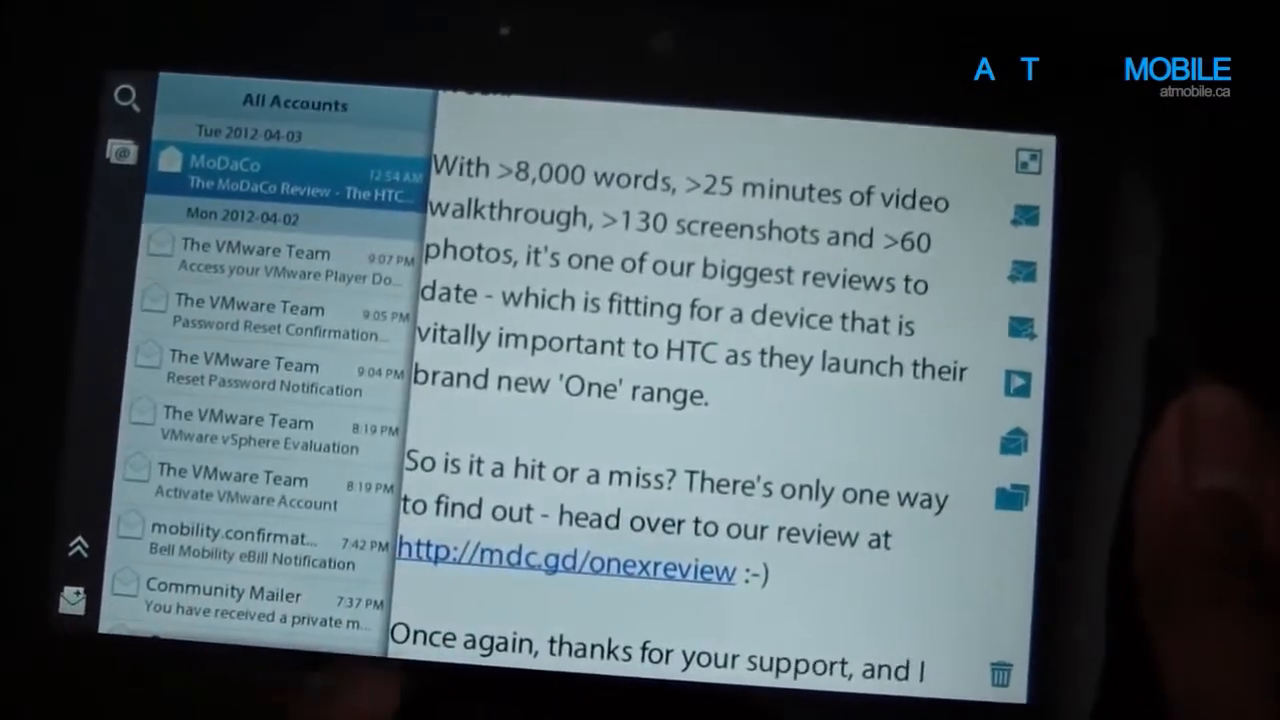
Scroll through the MoDaCo review email to read its body
{"action": "scroll", "scroll_direction": "down", "scroll_amount": 3}
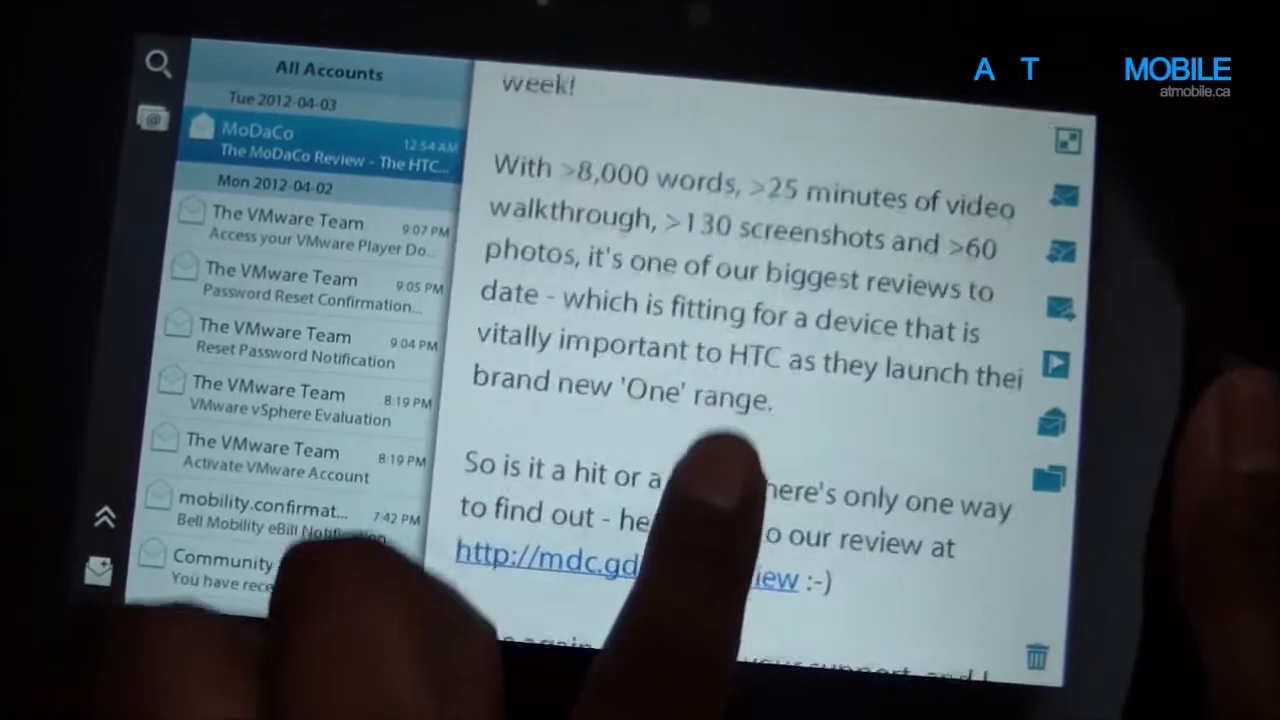
{"action": "scroll", "scroll_direction": "up", "scroll_amount": 3}
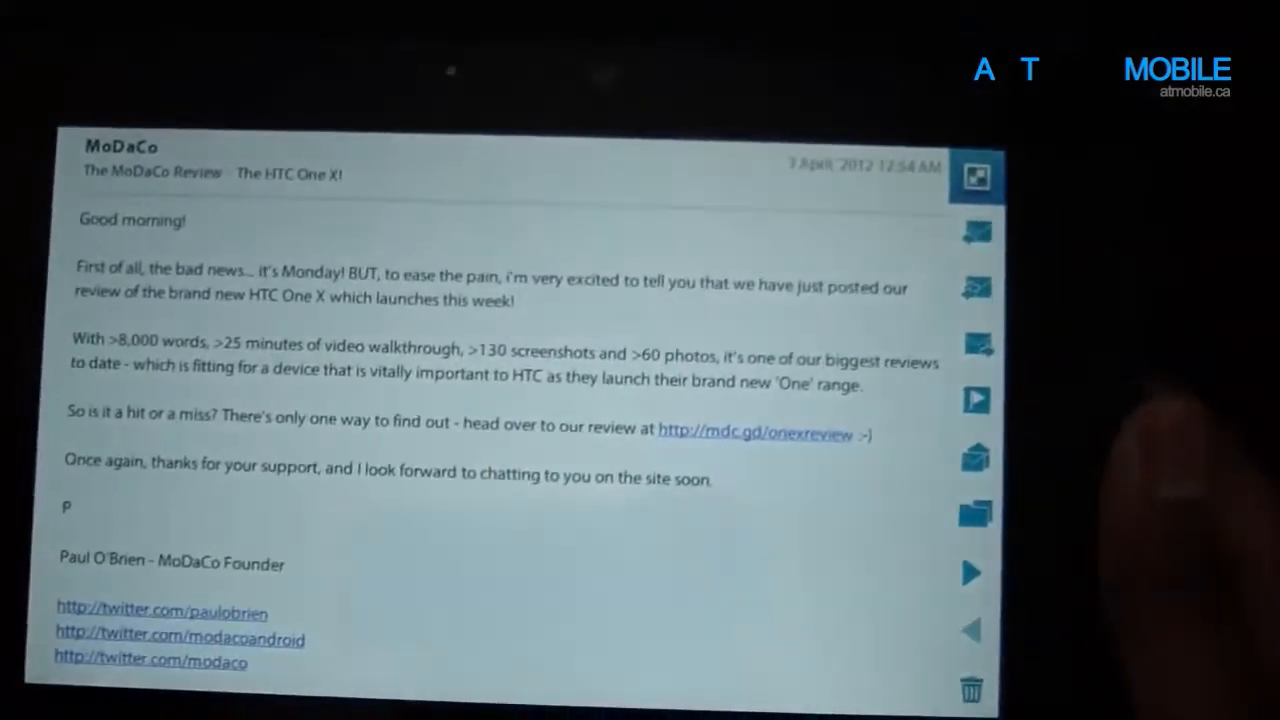
{"action": "scroll", "scroll_direction": "down", "scroll_amount": 3}
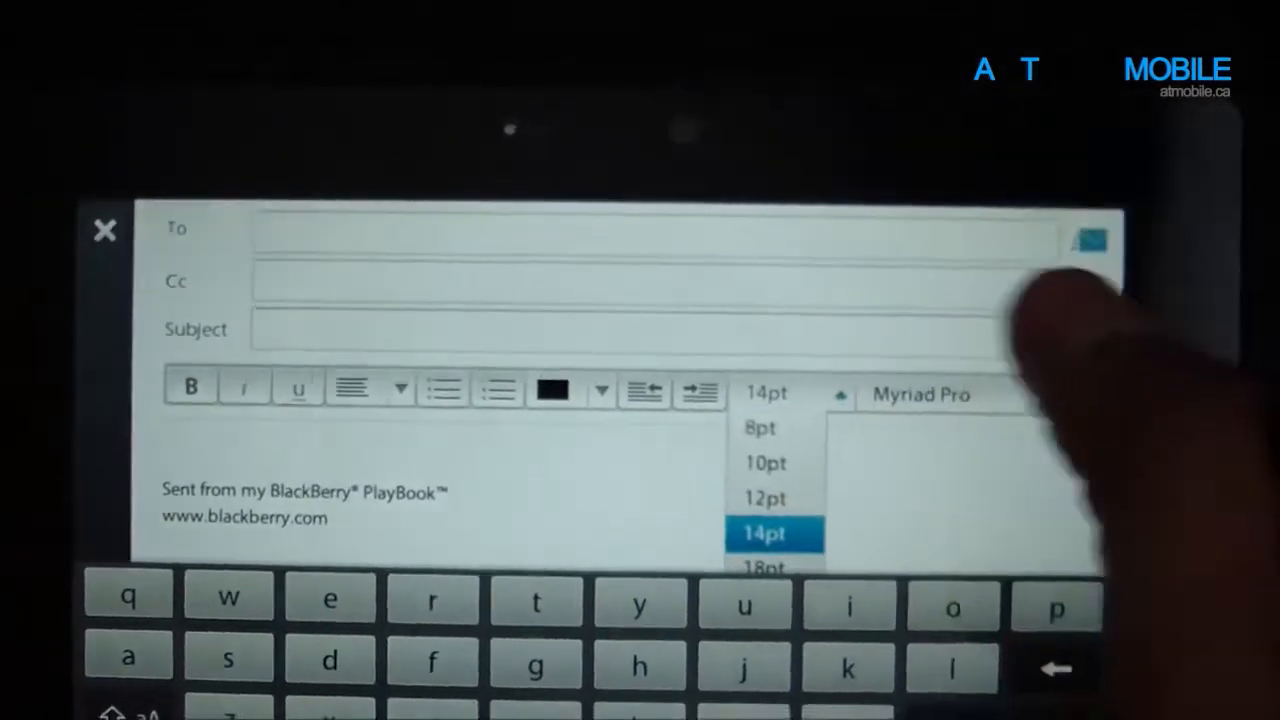
Show the body font size choices (8pt–18pt) for the blank new email
{"action": "left_click", "coordinate": [920, 392]}
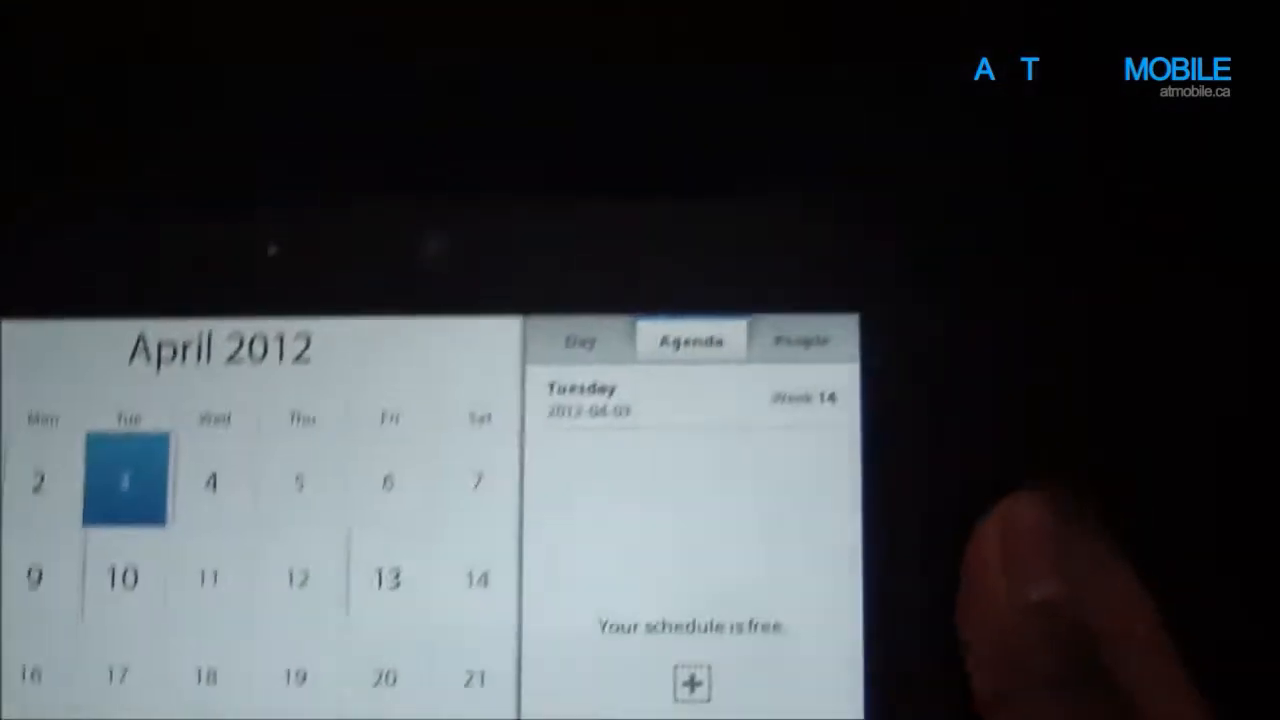
View April 3's day and agenda, then Monday April 9's schedule scrolled to the 7 PM exam
{"action": "left_click", "coordinate": [582, 340]}
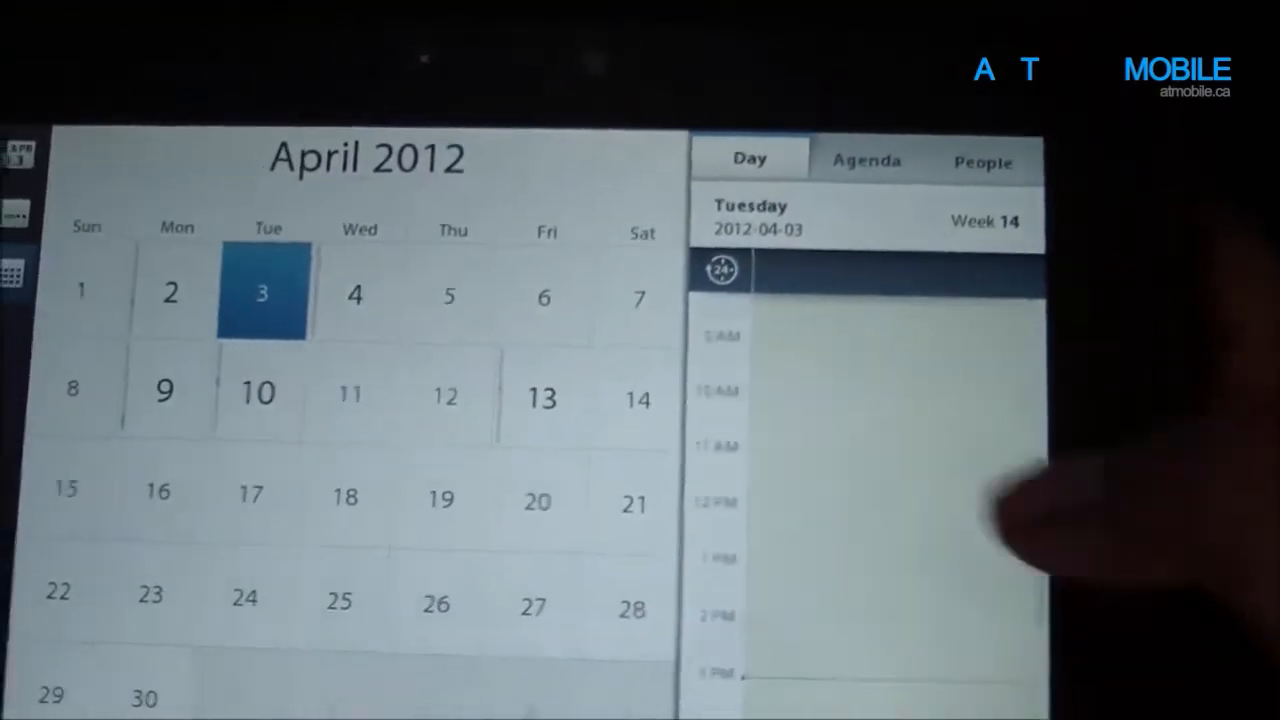
{"action": "left_click", "coordinate": [866, 160]}
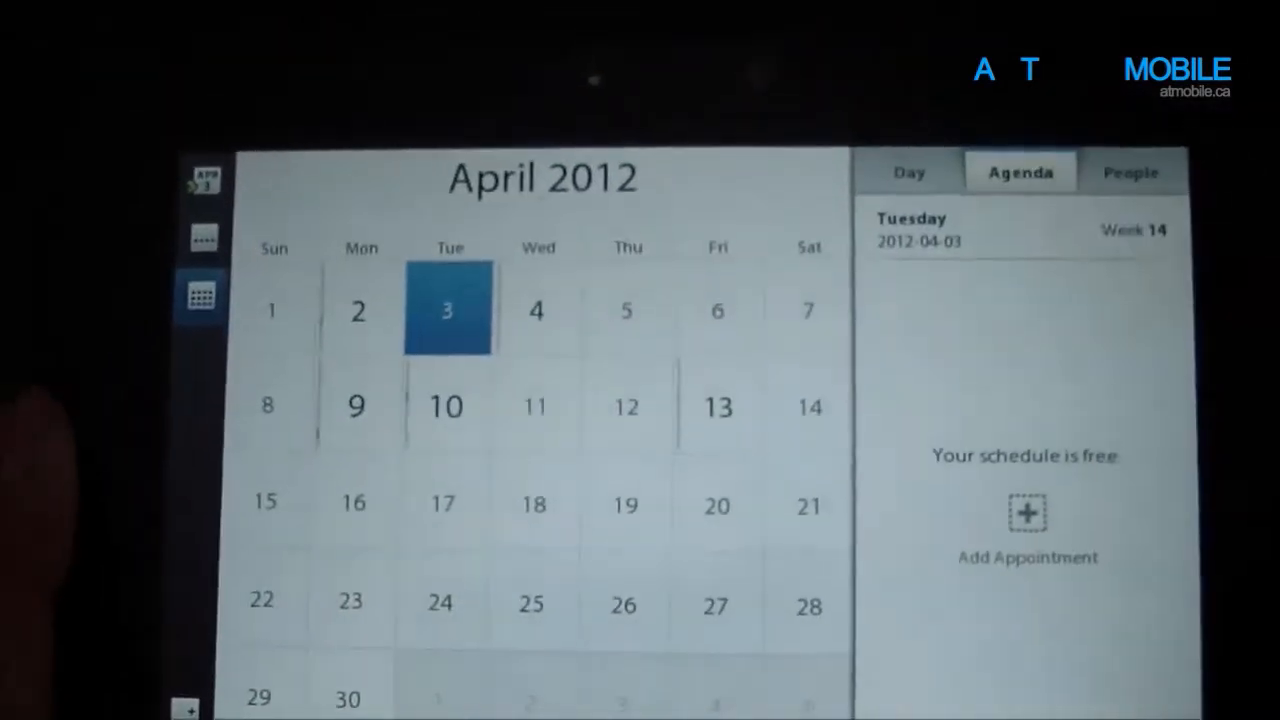
{"action": "left_click", "coordinate": [356, 404]}
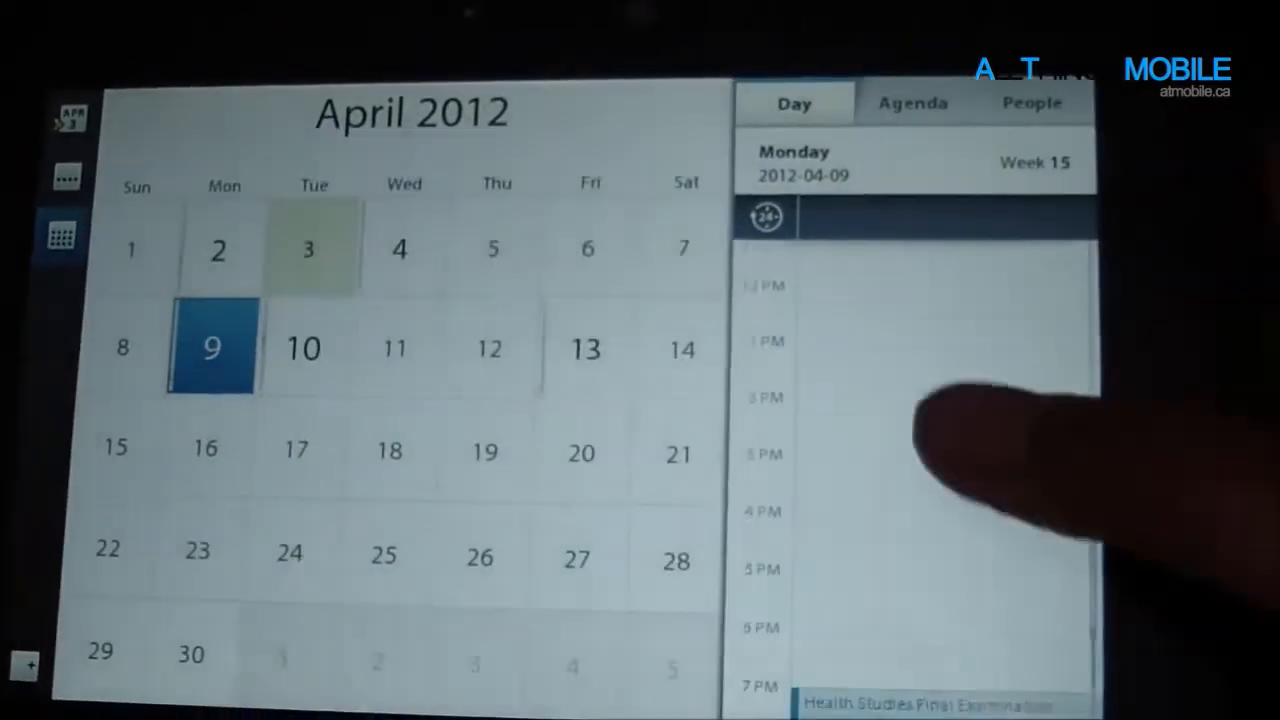
{"action": "scroll", "scroll_direction": "down", "scroll_amount": 3}
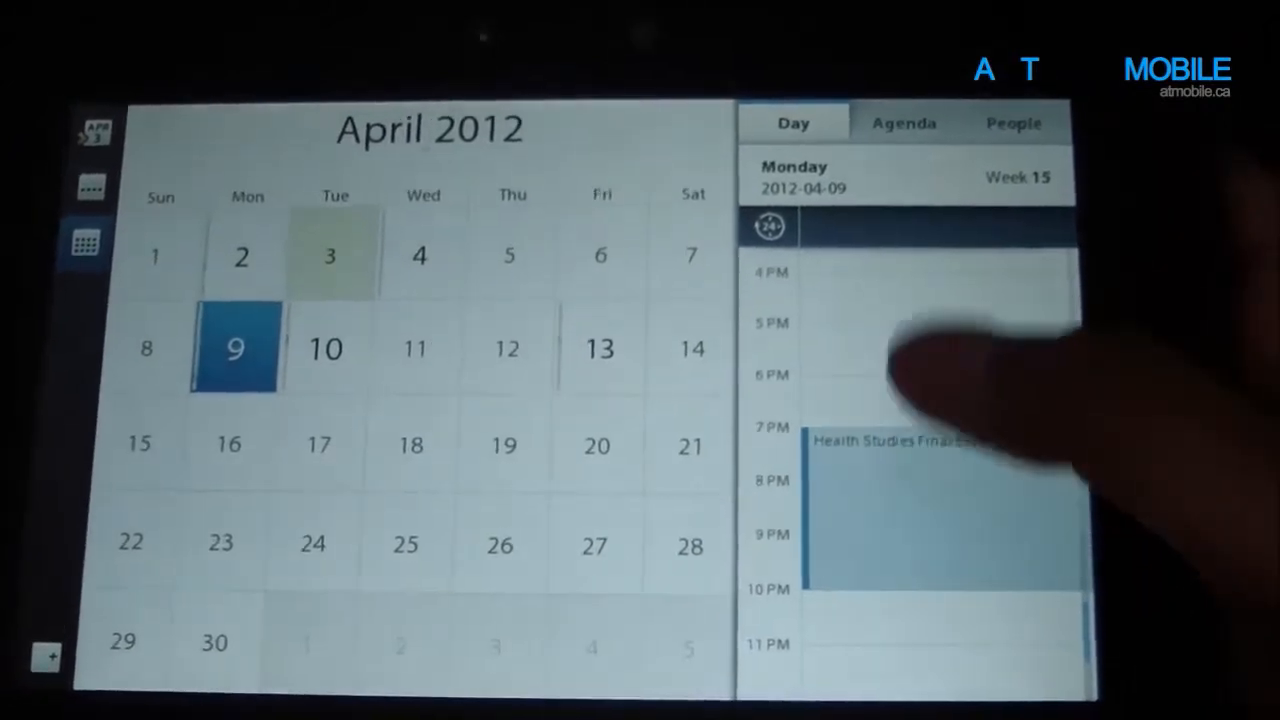
{"action": "left_click", "coordinate": [902, 124]}
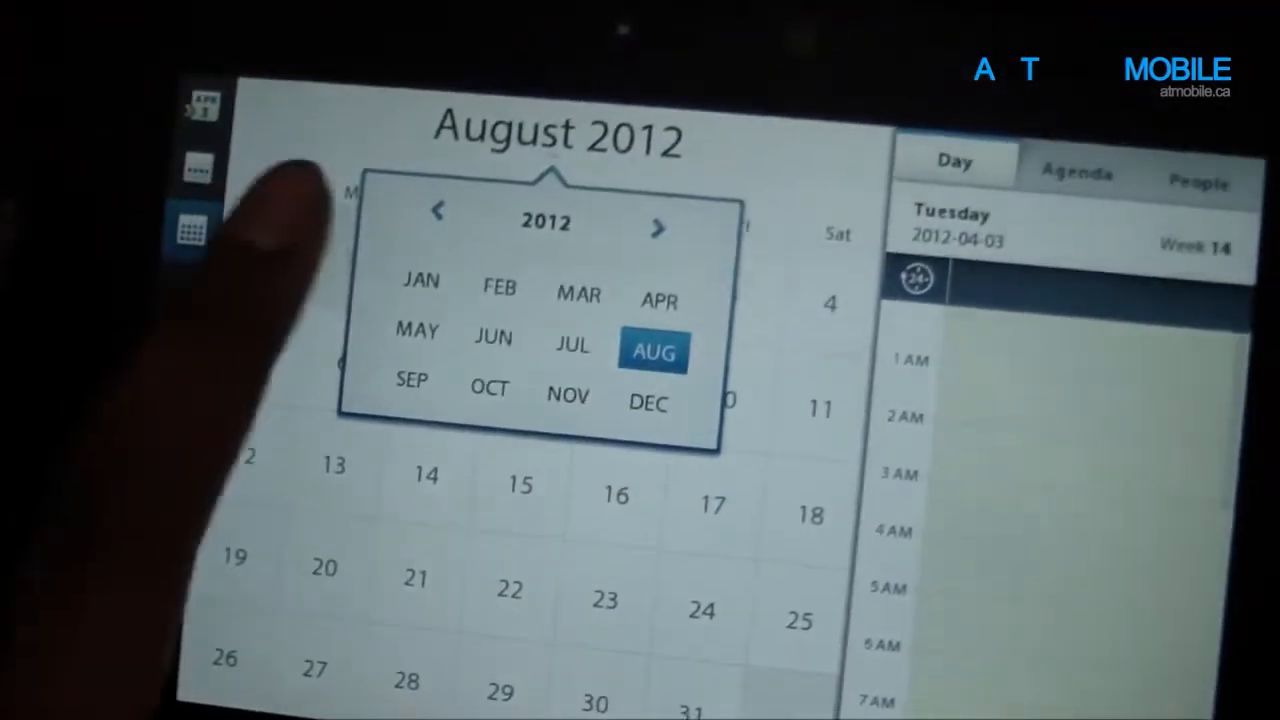
Choose AUG in the 2012 month picker to show August 2012
{"action": "left_click", "coordinate": [436, 212]}
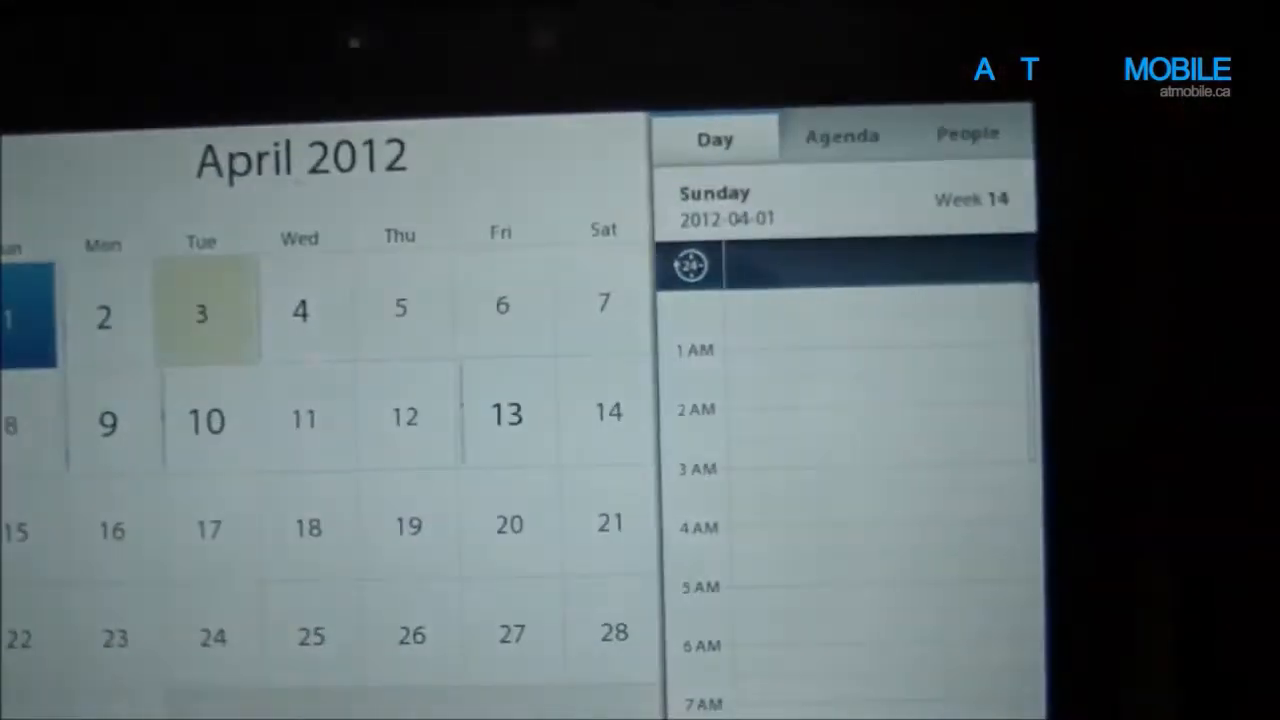
Select Sunday April 1 in the April 2012 grid to show its day schedule
{"action": "left_click", "coordinate": [202, 312]}
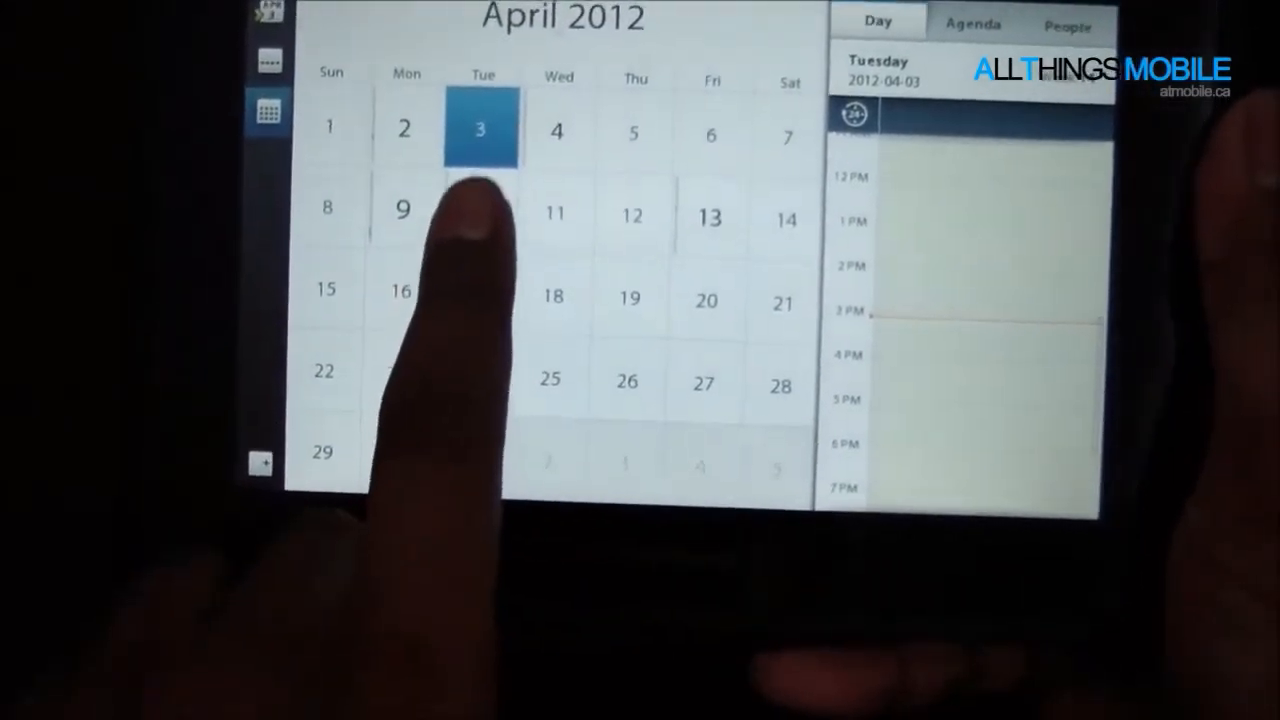
View the agendas for April 10, April 13 and Monday April 9's Health Studies exam
{"action": "left_click", "coordinate": [476, 210]}
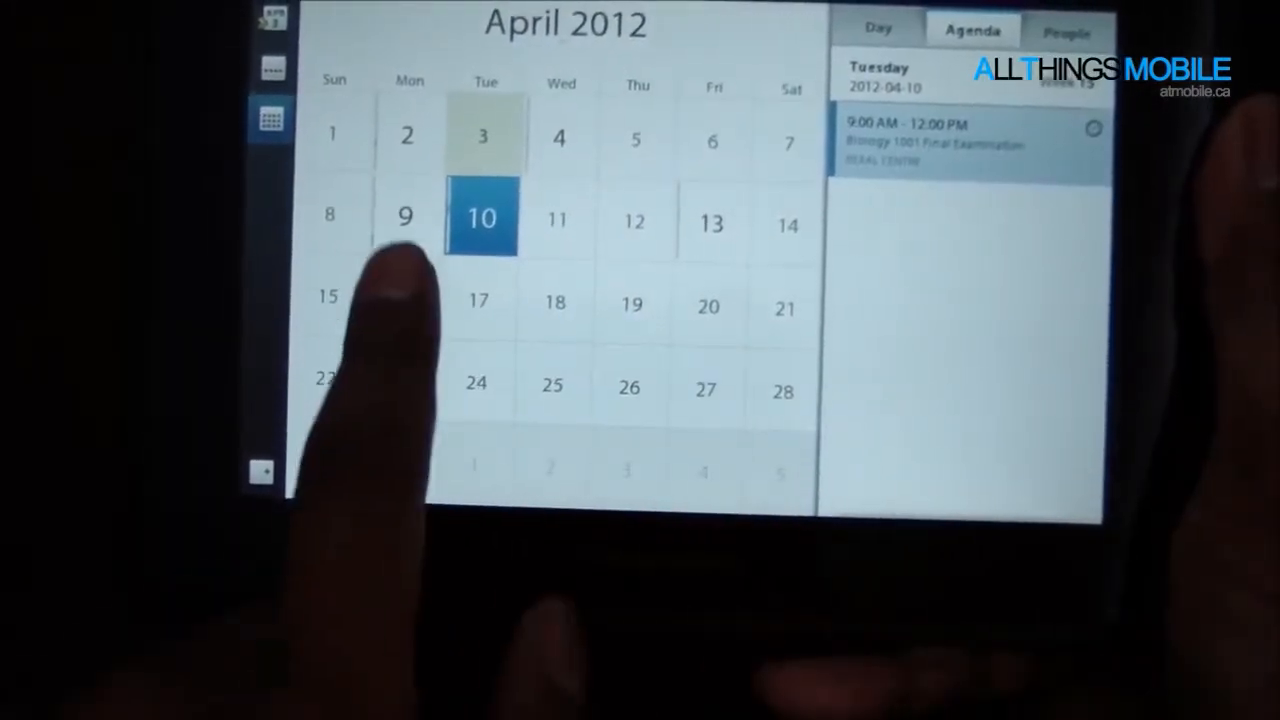
{"action": "left_click", "coordinate": [712, 218]}
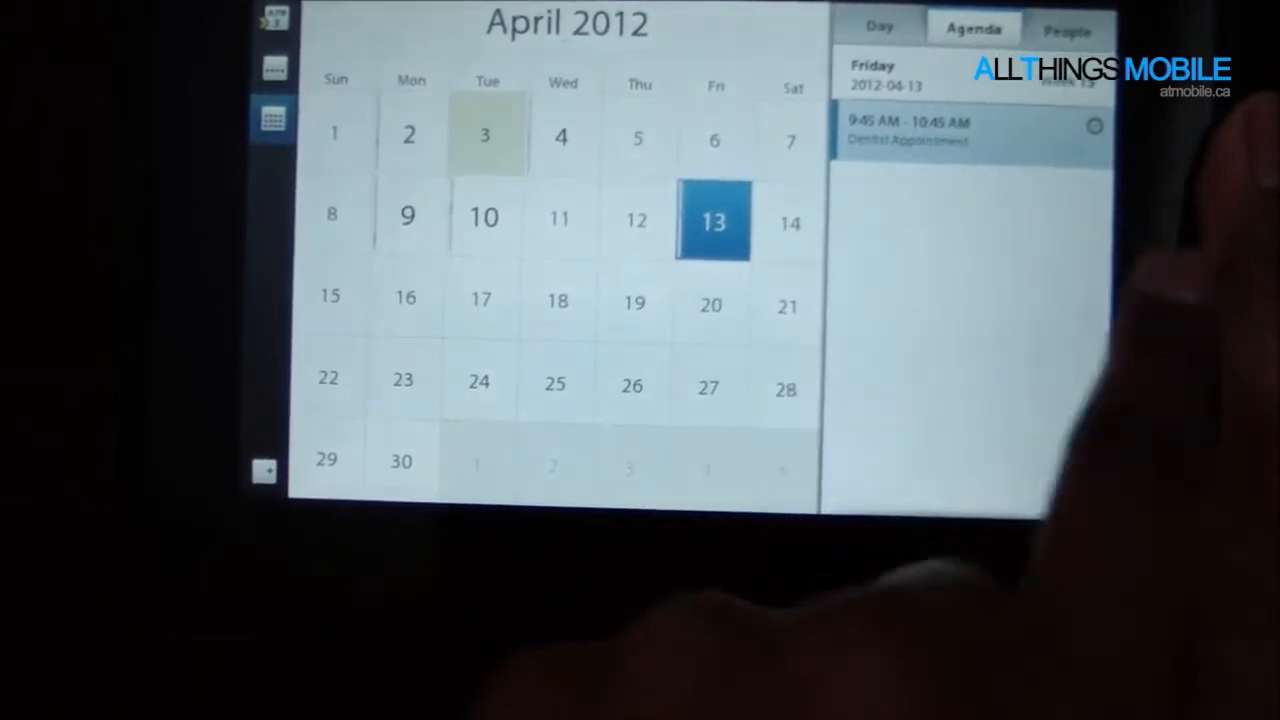
{"action": "left_click", "coordinate": [408, 216]}
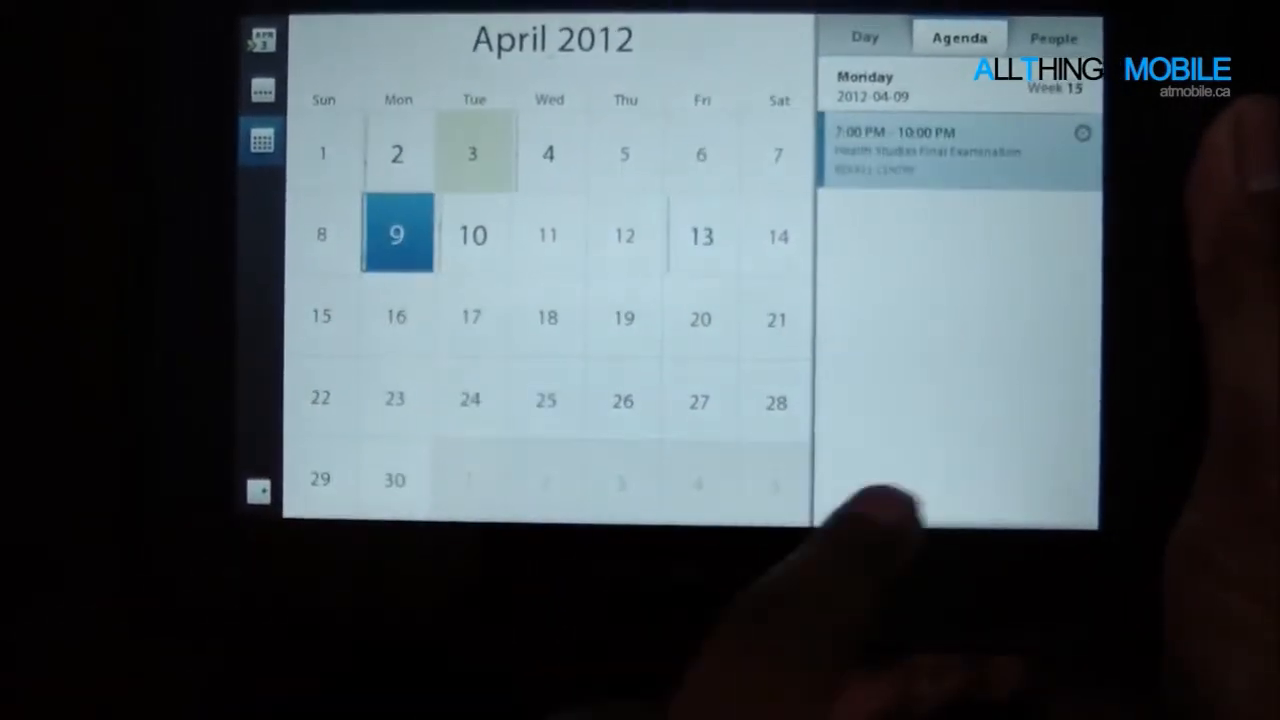